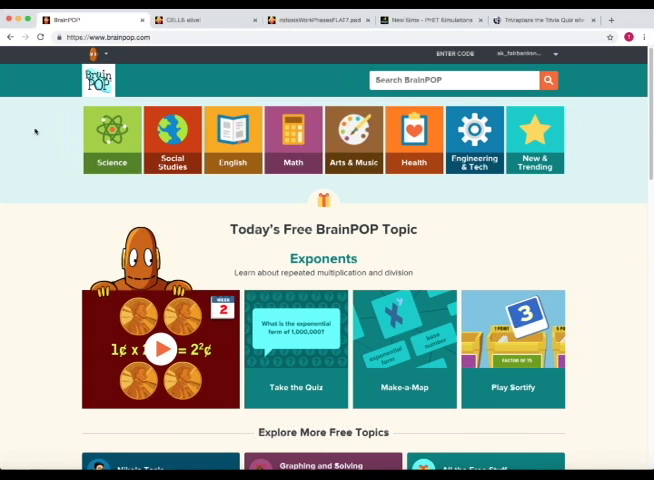
# - Go Science > Cellular Life & Genetics > Cell Specialization, open its quiz, then Make-a-Map
pyautogui.click(111, 138)
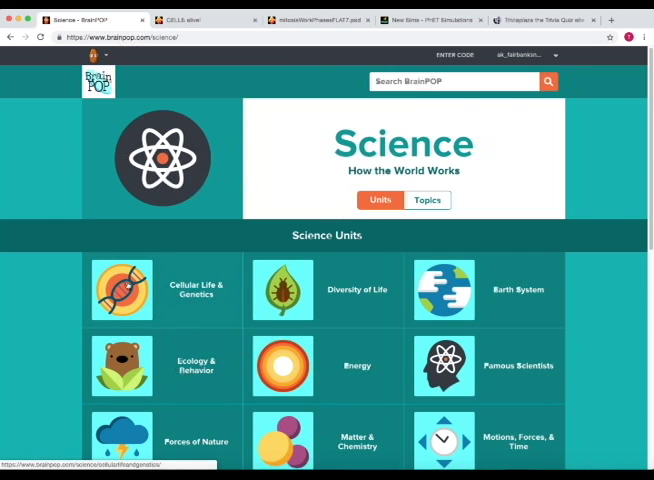
pyautogui.click(121, 290)
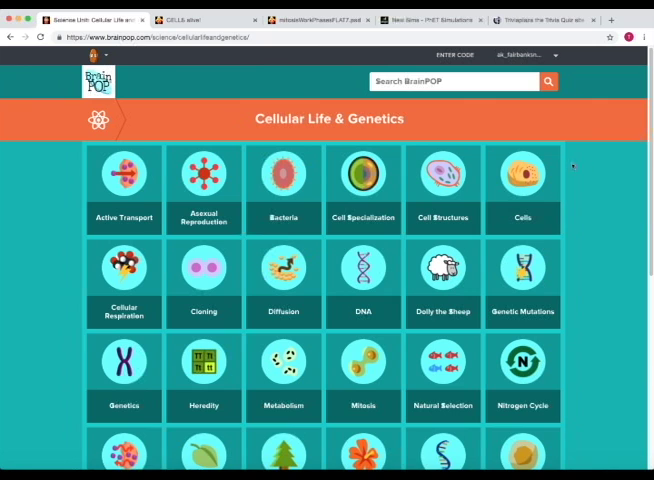
pyautogui.moveTo(508, 117)
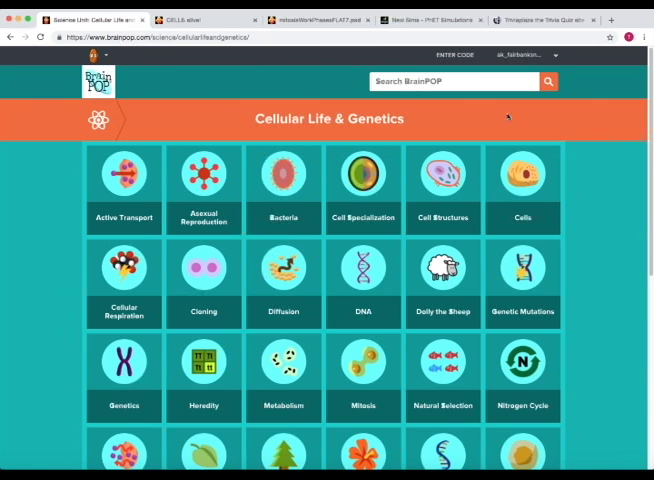
pyautogui.click(363, 185)
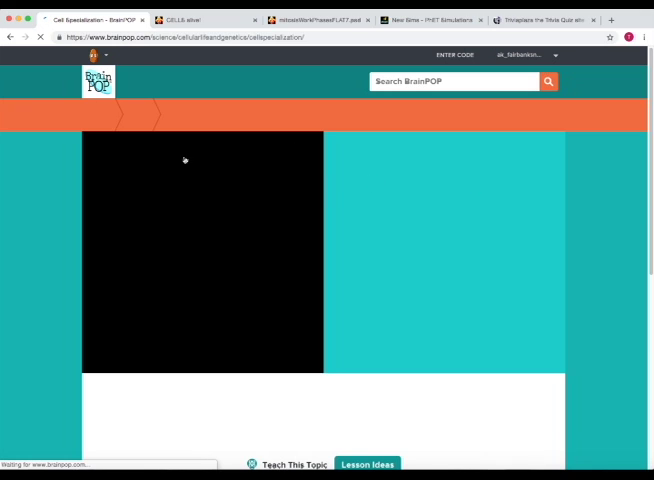
pyautogui.moveTo(170, 219)
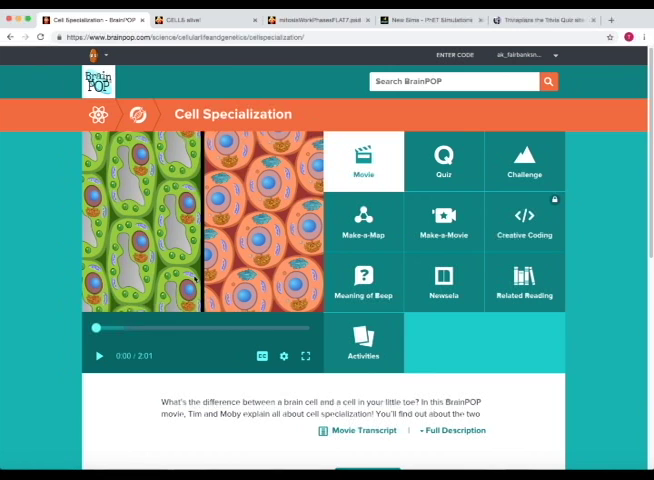
pyautogui.moveTo(524, 160)
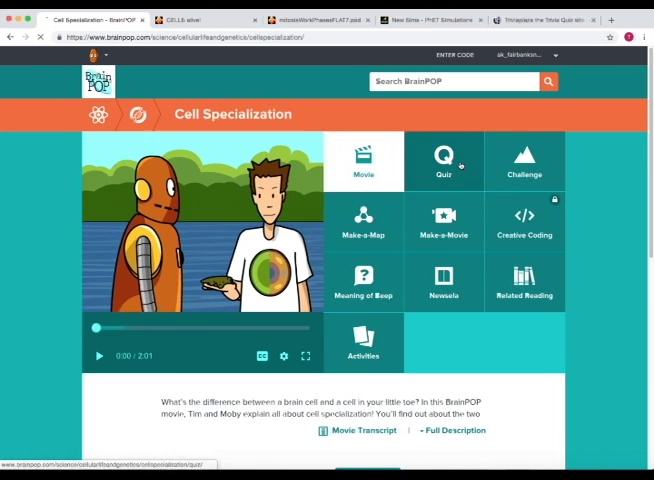
pyautogui.click(443, 160)
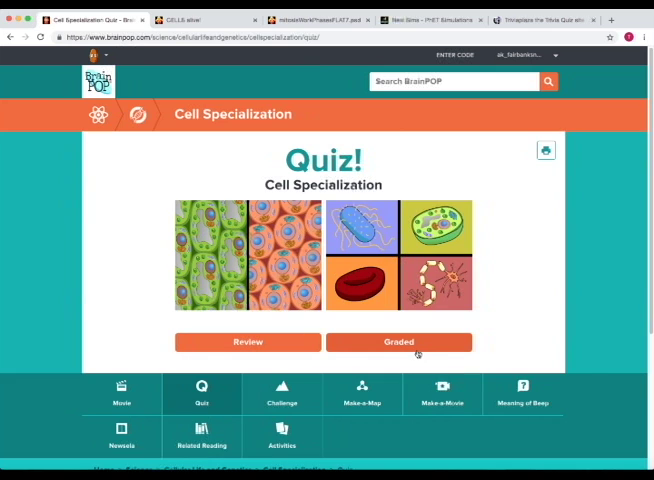
pyautogui.click(362, 393)
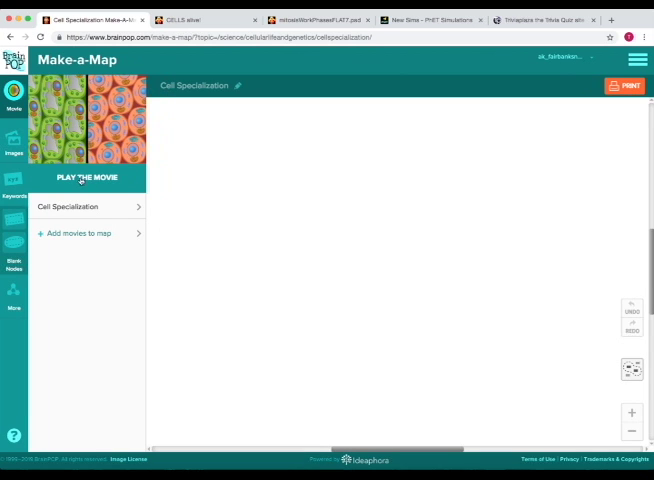
# - Play and pause the Cell Specialization movie, then add a node 'No membrane around nuclear material'
pyautogui.click(87, 177)
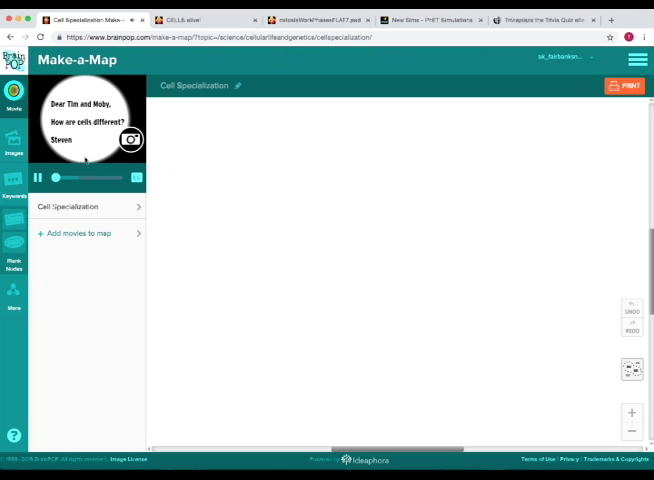
pyautogui.click(38, 178)
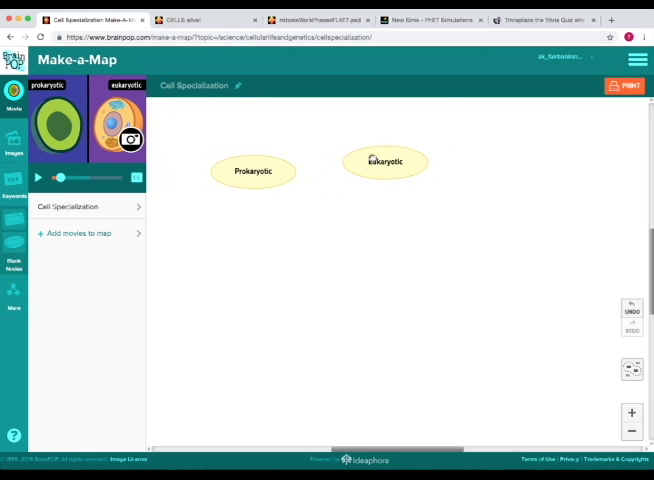
pyautogui.click(385, 162)
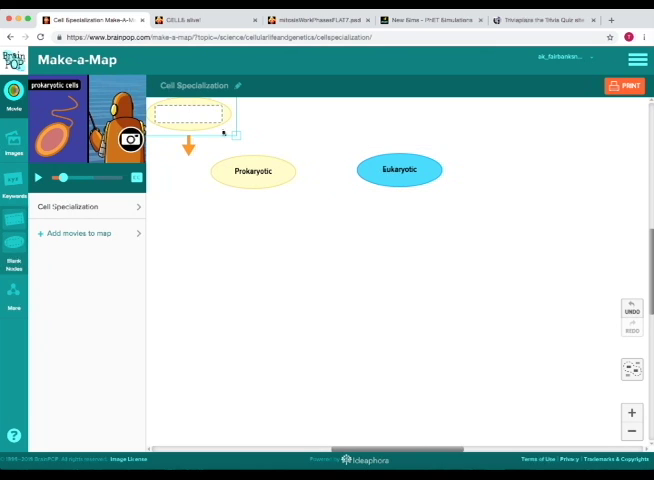
pyautogui.write('No membrane around nuclear material')
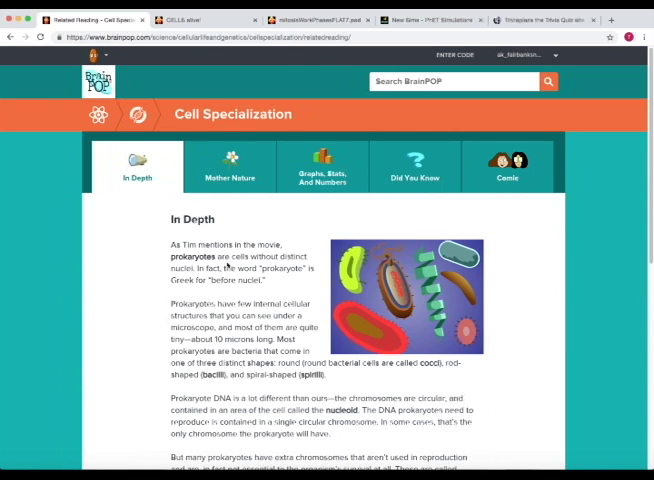
# - View the Graphs, Stats, And Numbers and Comic related readings for Cell Specialization
pyautogui.click(322, 166)
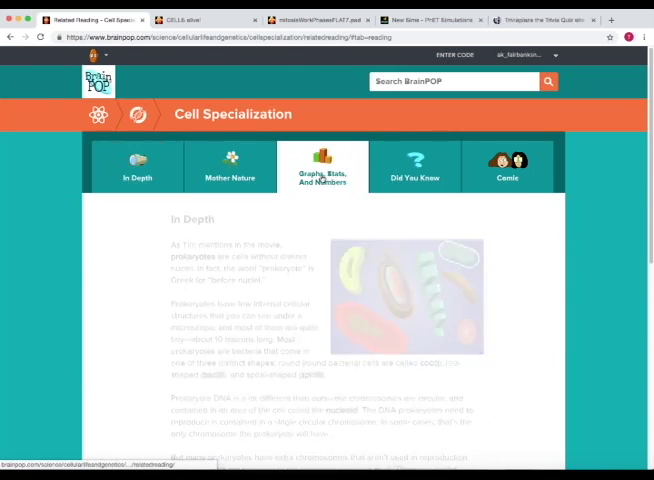
pyautogui.click(322, 166)
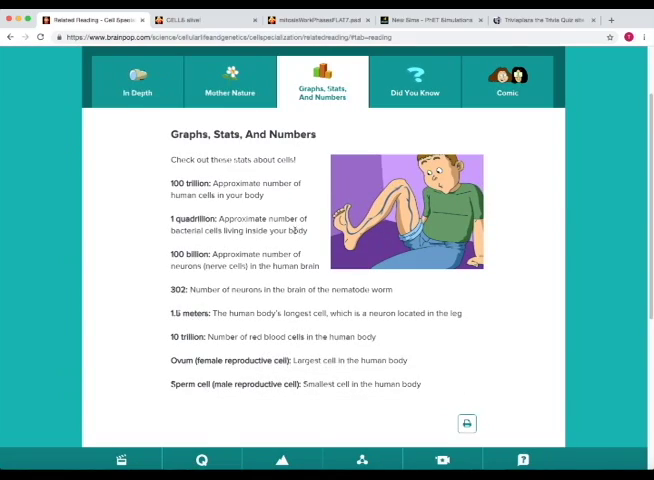
pyautogui.click(414, 80)
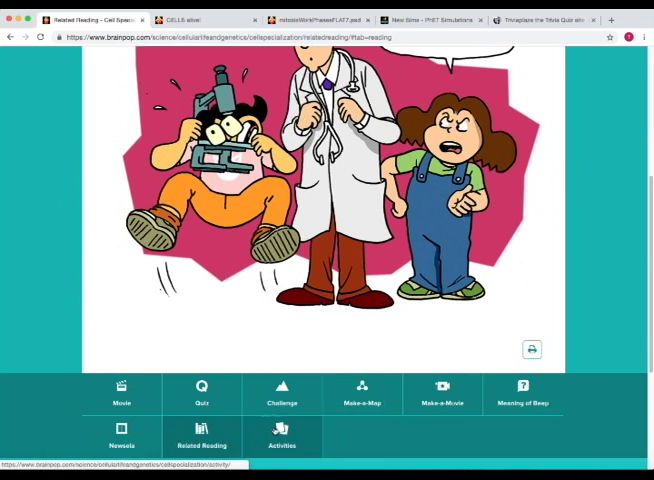
# - Open the vocabulary activity, begin the Prokaryotic definition, then switch to CELLS alive!
pyautogui.click(281, 440)
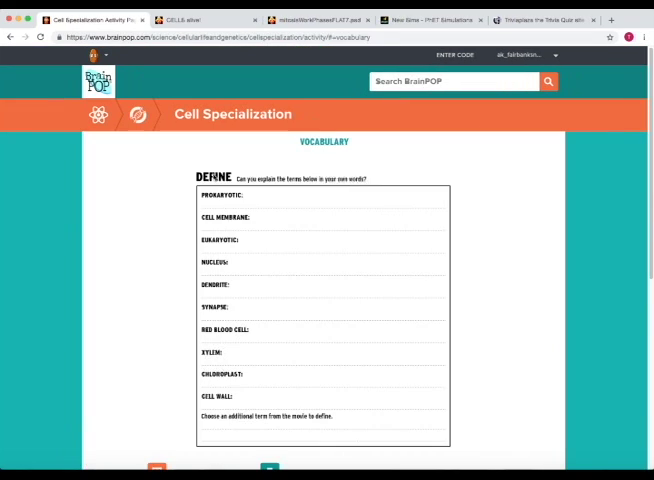
pyautogui.click(347, 329)
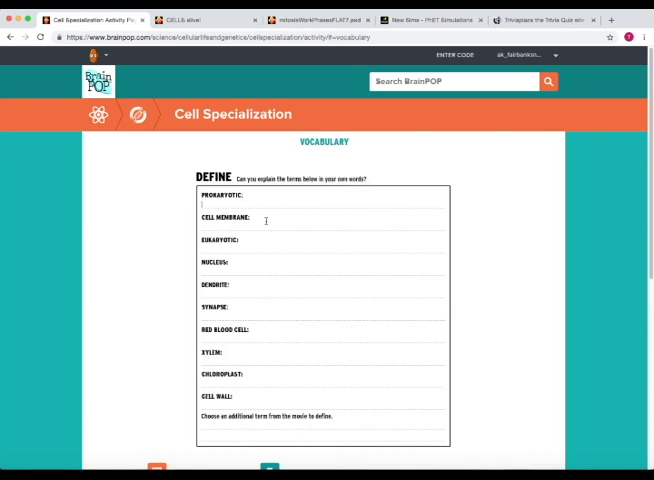
pyautogui.scroll(-3)
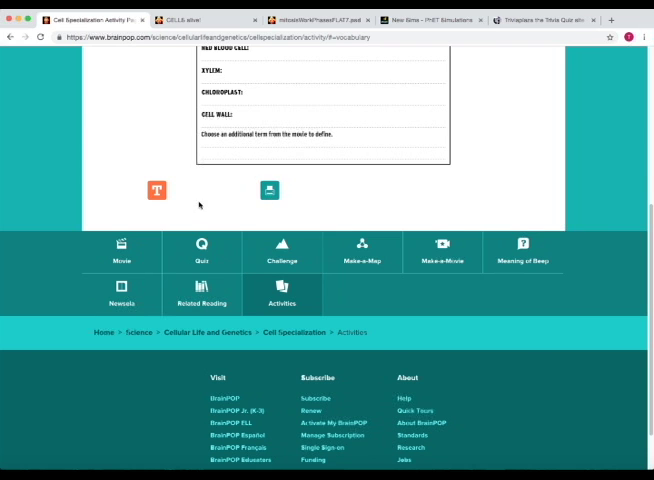
pyautogui.click(190, 19)
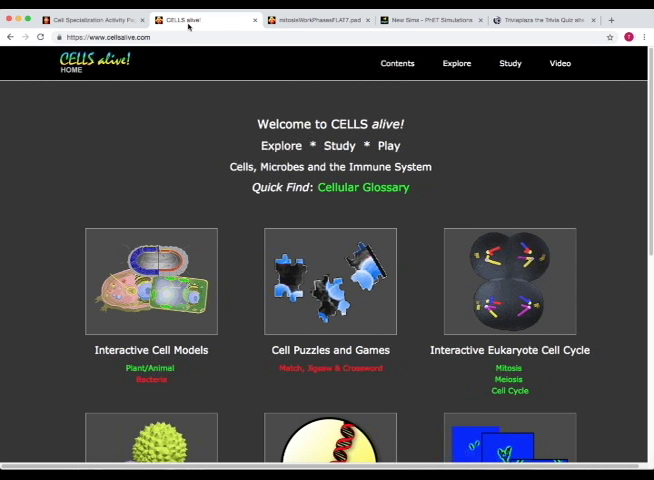
pyautogui.moveTo(210, 120)
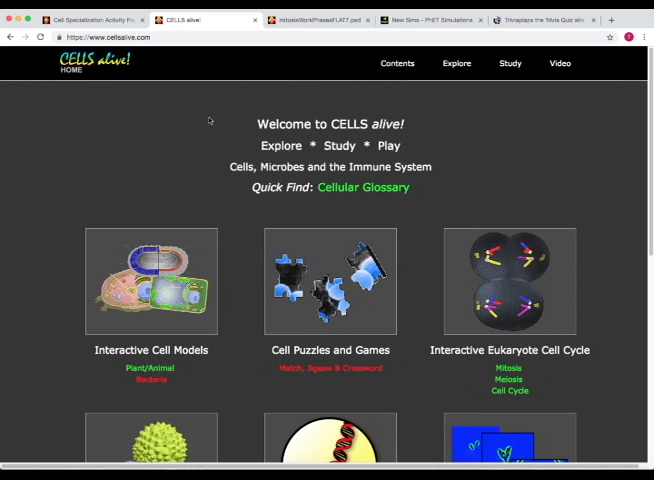
pyautogui.moveTo(199, 207)
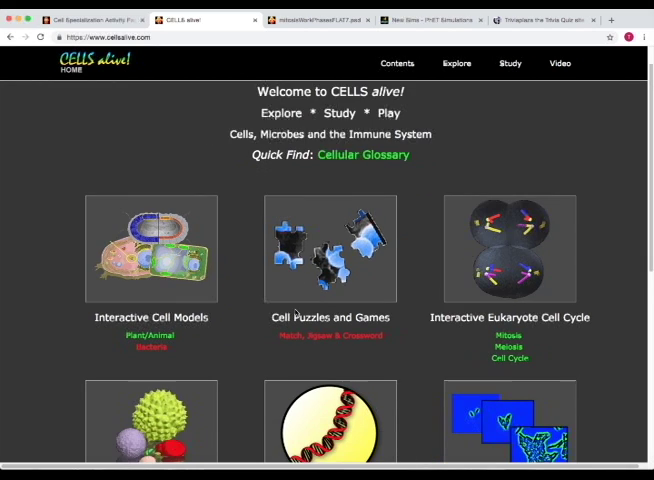
# - Explore the interactive bacteria model's Nucleoid and Plasmid, then return to the cell diagram
pyautogui.scroll(-3)
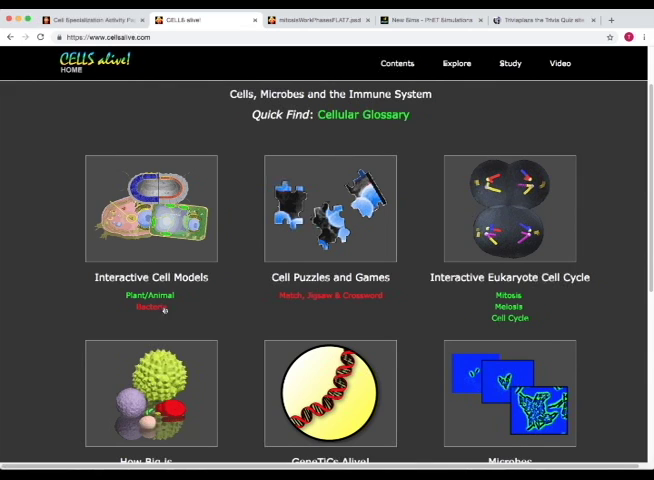
pyautogui.click(150, 308)
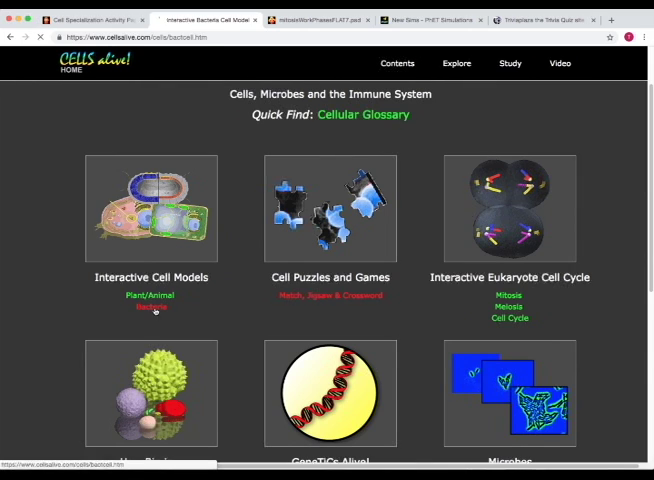
pyautogui.click(152, 308)
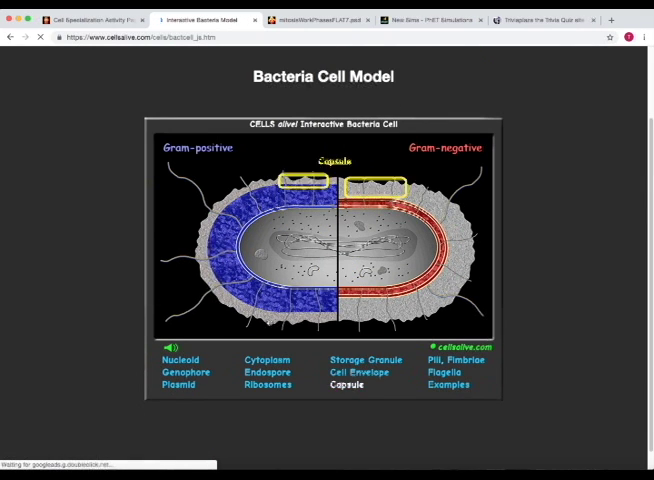
pyautogui.click(180, 359)
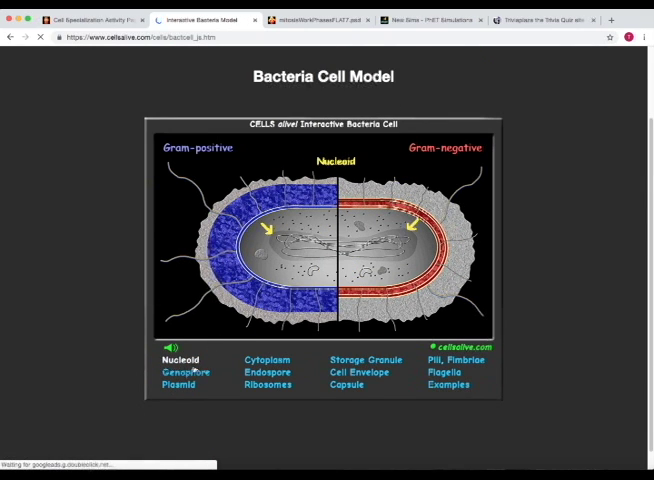
pyautogui.click(177, 383)
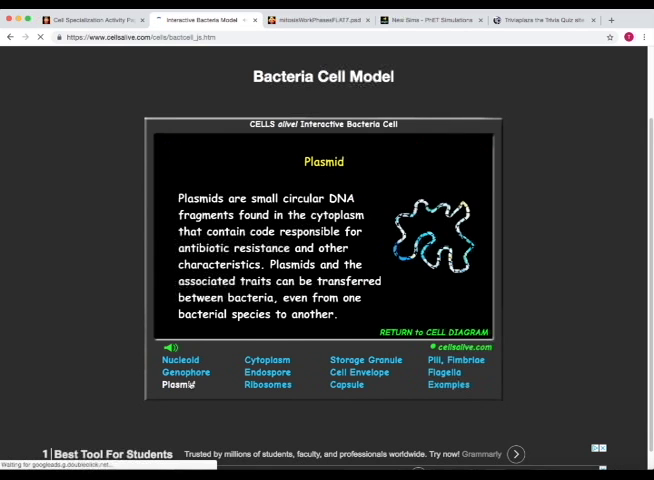
pyautogui.click(434, 332)
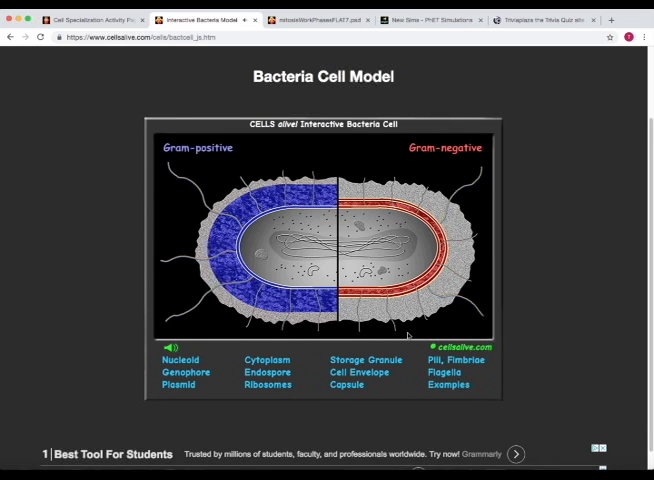
pyautogui.scroll(-3)
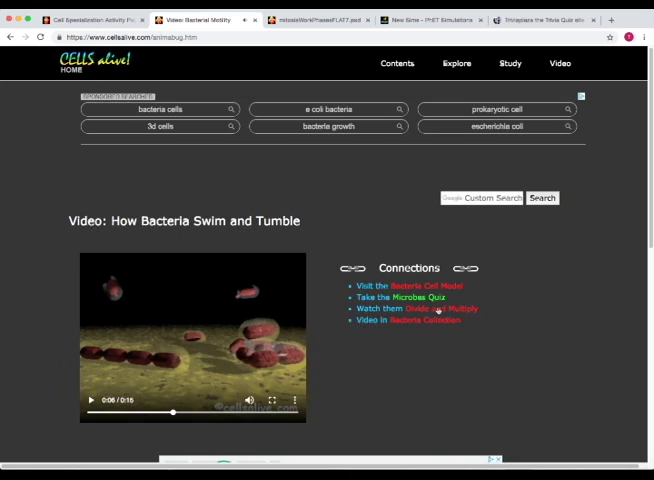
# - Play the E. coli Bacteria Divide and Multiply video, then return to the CELLS alive! homepage
pyautogui.click(432, 308)
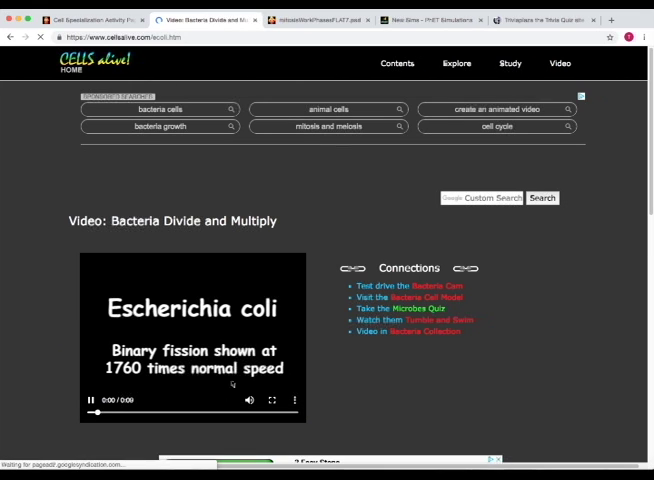
pyautogui.click(84, 400)
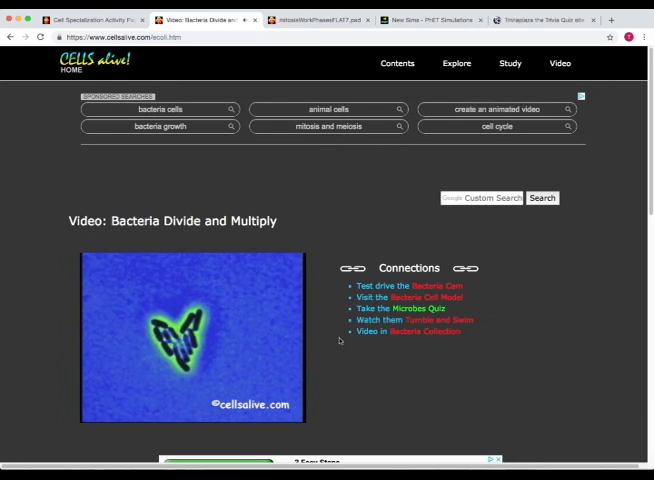
pyautogui.click(190, 340)
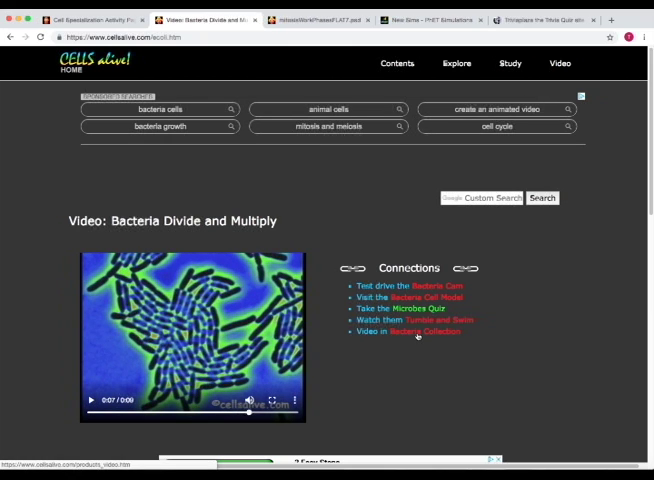
pyautogui.click(426, 332)
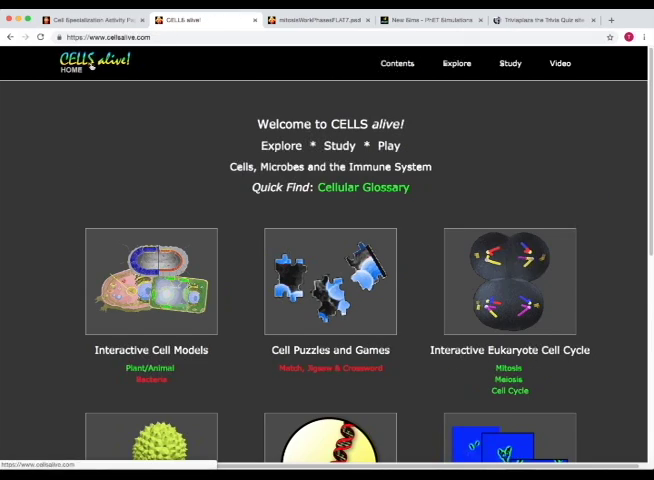
# - Open Free Study Aids, view the Mitosis Phase worksheet PDF, then return to Study Aids
pyautogui.scroll(-3)
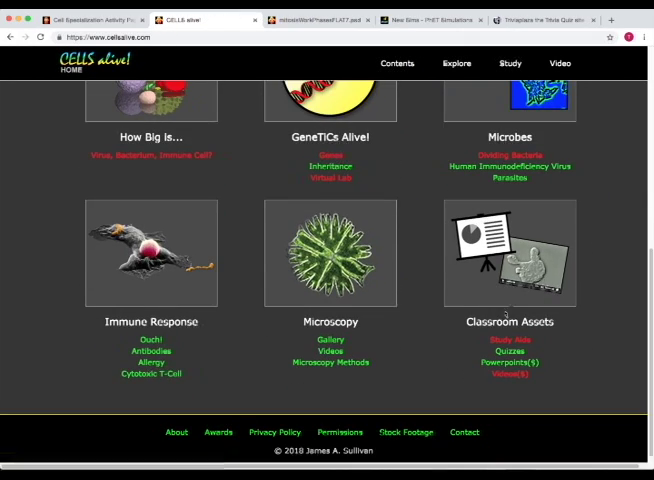
pyautogui.moveTo(512, 339)
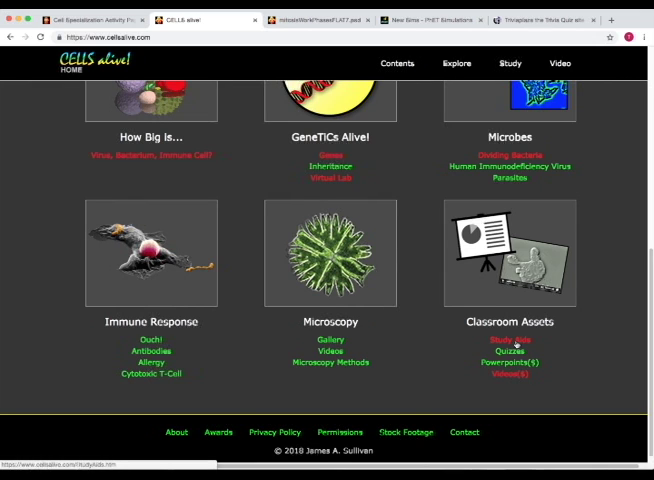
pyautogui.click(510, 339)
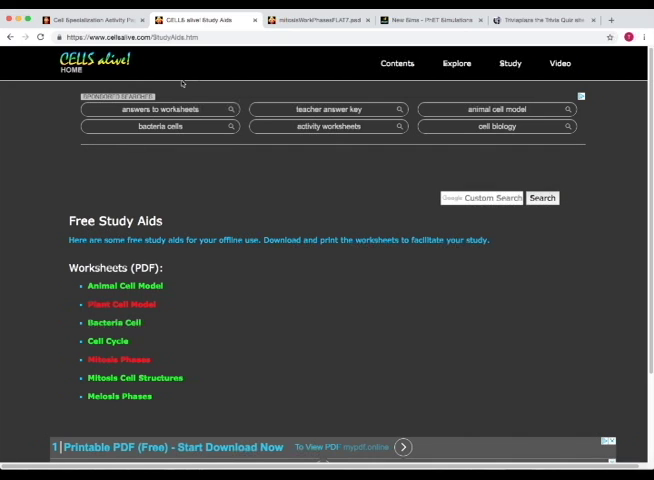
pyautogui.click(119, 359)
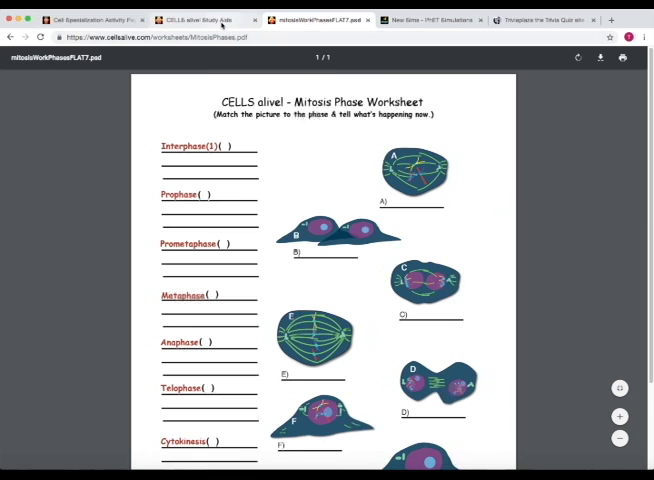
pyautogui.click(200, 19)
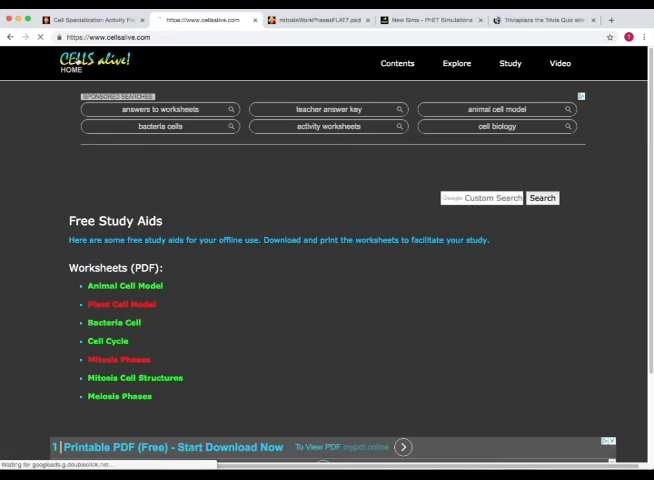
# - Go from the homepage to Explore > Cell Cams and open the Bacteria Cam entry
pyautogui.click(455, 63)
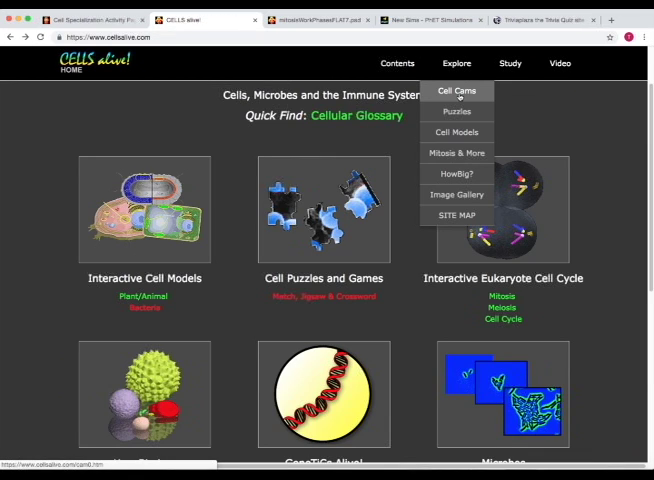
pyautogui.click(457, 91)
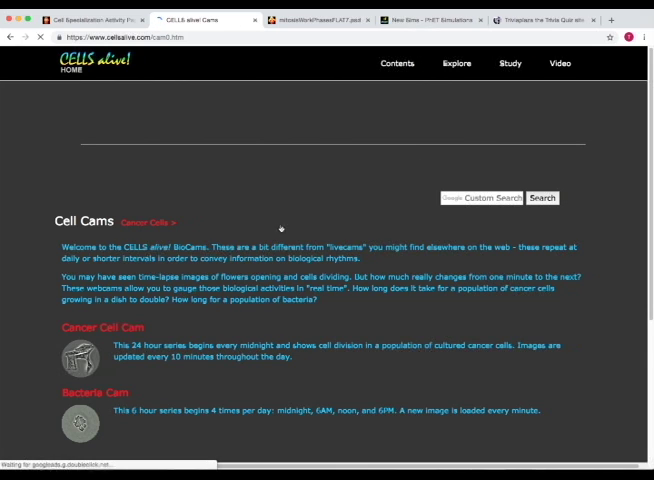
pyautogui.scroll(-3)
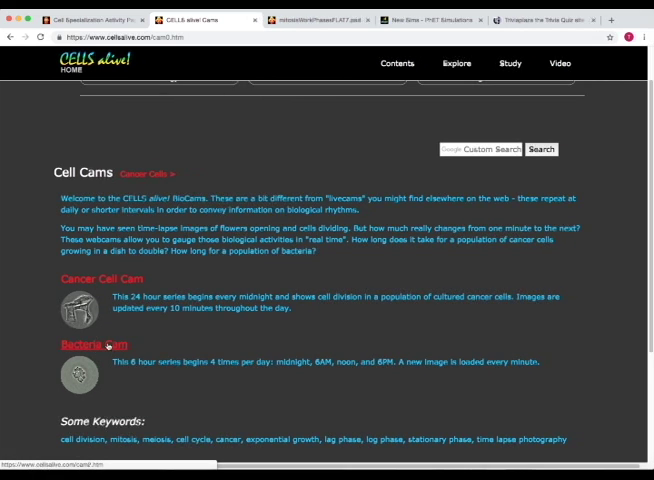
pyautogui.click(92, 344)
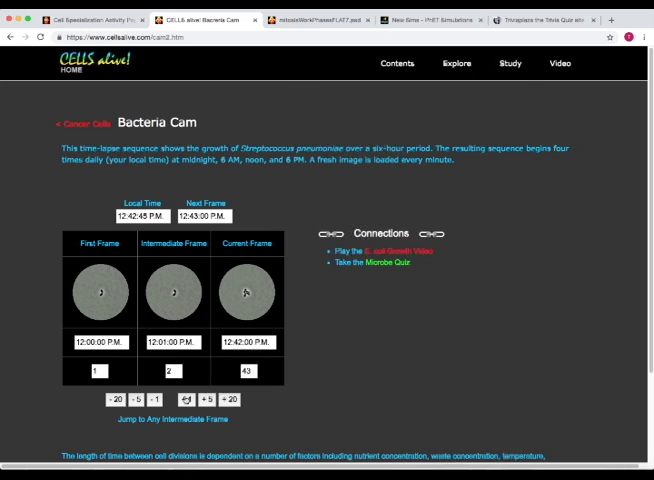
# - Advance the Streptococcus intermediate time-lapse frame, then head to the Microbes quiz
pyautogui.click(181, 399)
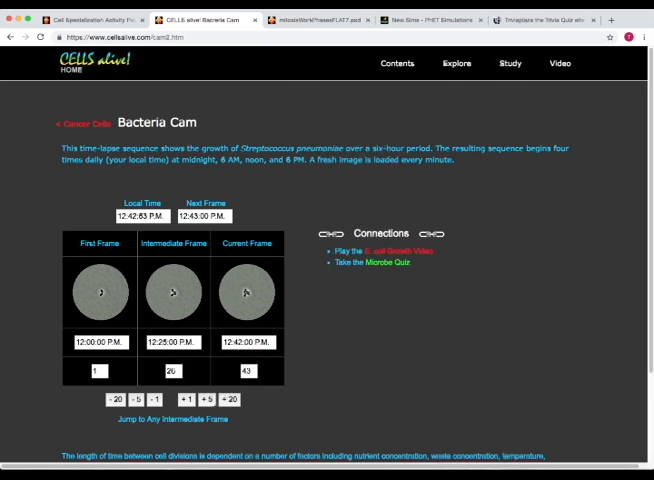
pyautogui.click(207, 399)
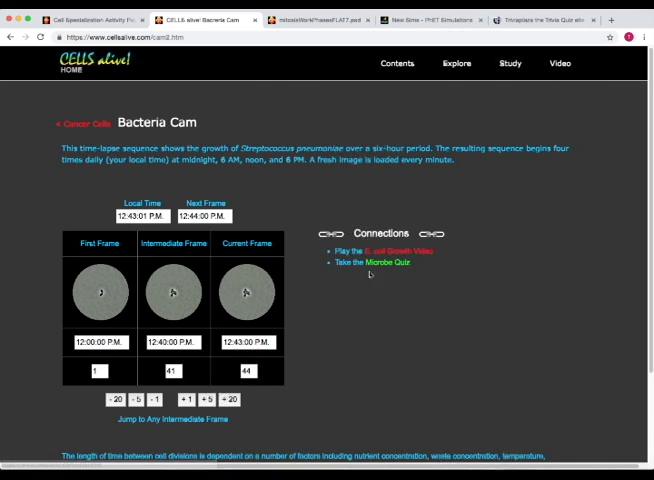
pyautogui.click(374, 262)
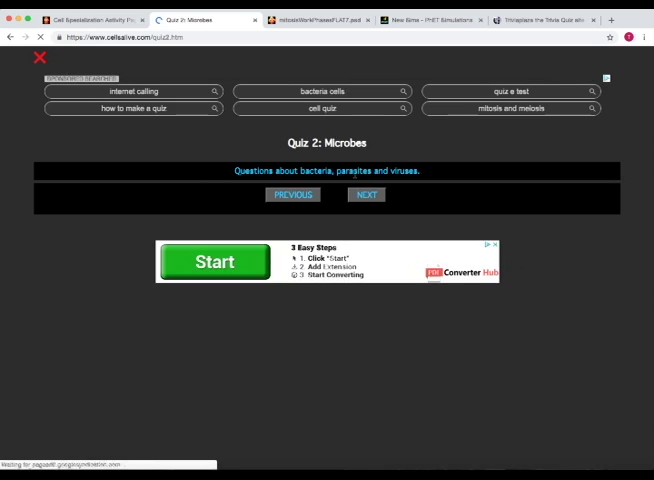
# - Start the Microbes quiz and answer the first question with C. log phase
pyautogui.click(366, 195)
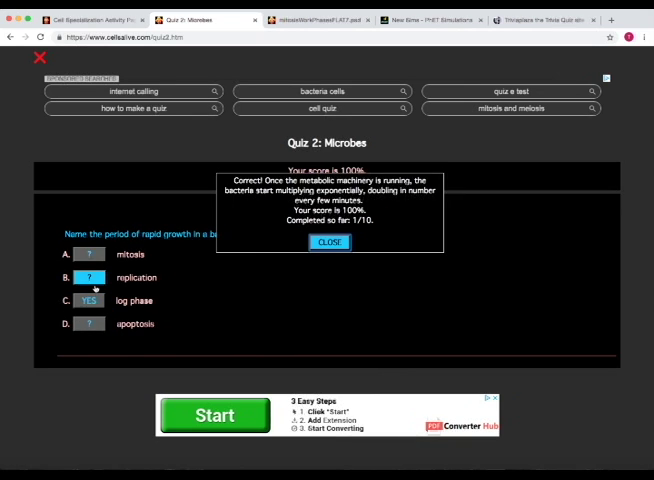
pyautogui.click(329, 242)
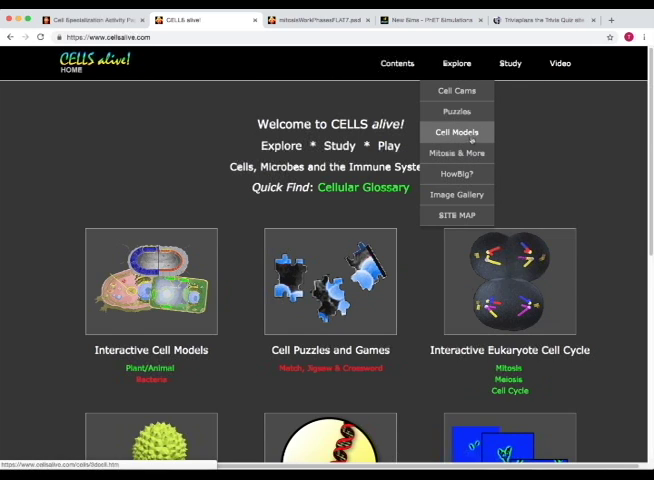
pyautogui.moveTo(456, 111)
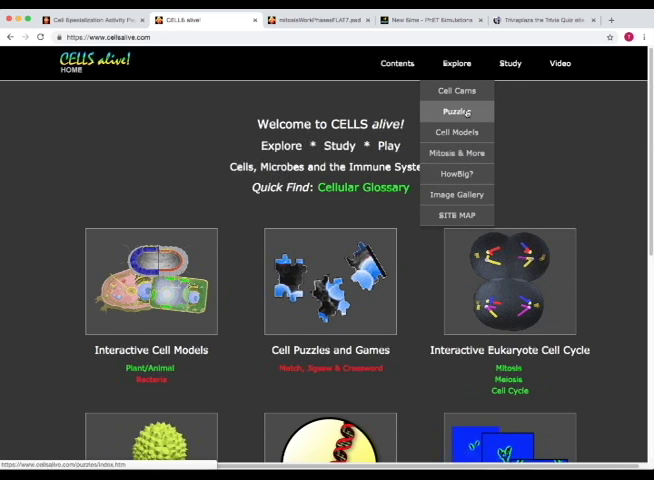
# - Open Explore > Puzzles and scroll through the memory match, jigsaw and word puzzles
pyautogui.click(456, 111)
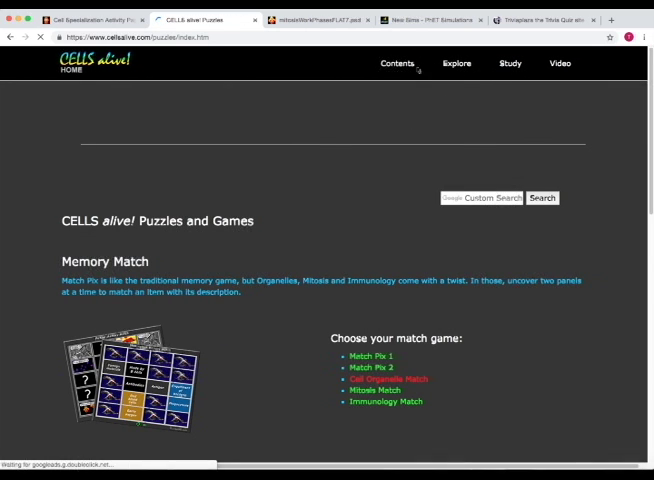
pyautogui.scroll(-3)
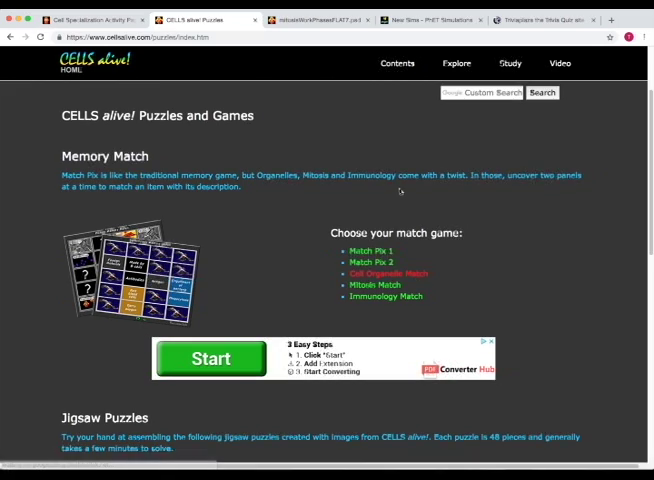
pyautogui.scroll(-3)
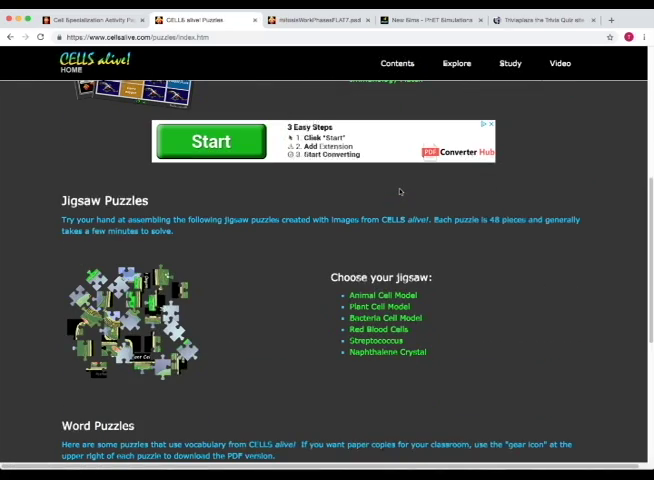
pyautogui.click(397, 63)
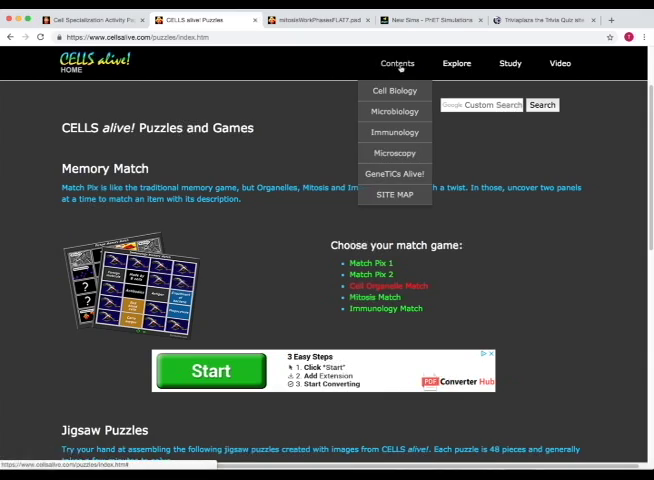
# - Switch to PhET and open the HTML5 Sims list after briefly viewing Biology simulations
pyautogui.click(420, 19)
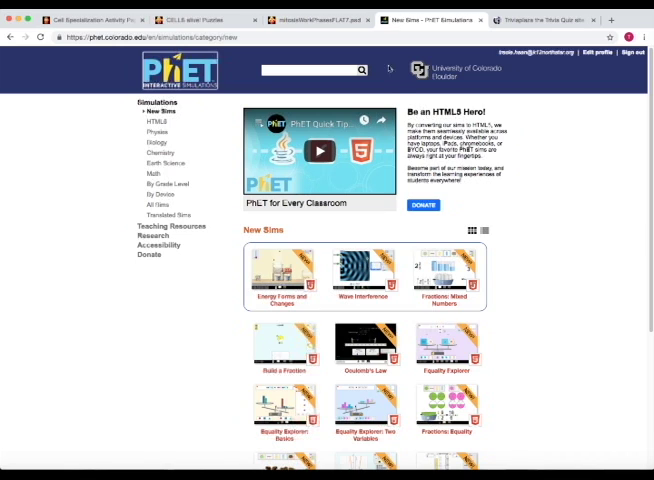
pyautogui.moveTo(550, 140)
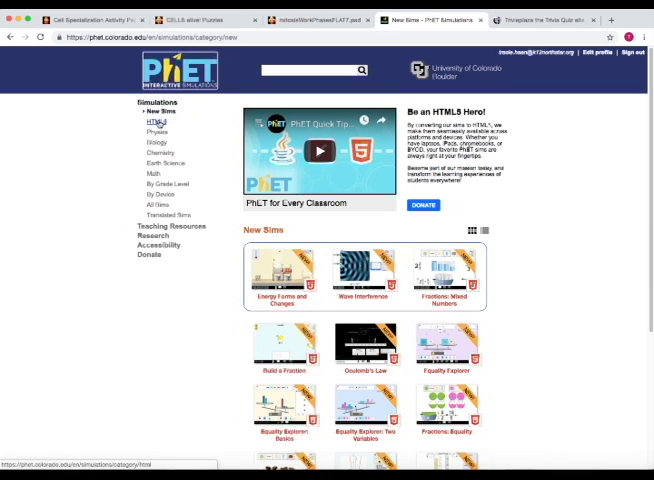
pyautogui.click(156, 122)
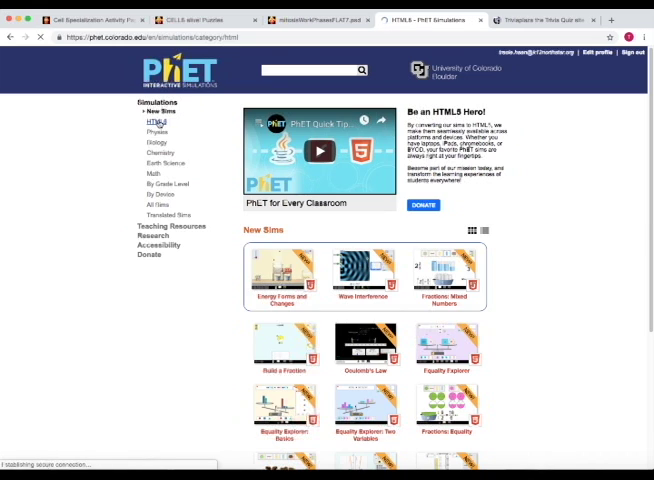
pyautogui.click(152, 122)
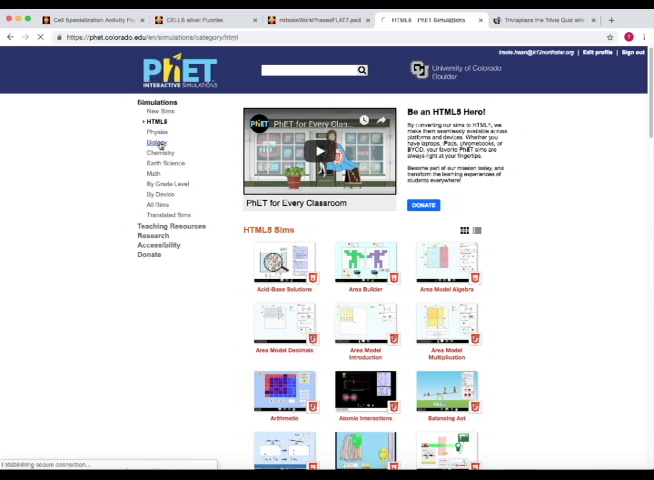
pyautogui.click(155, 141)
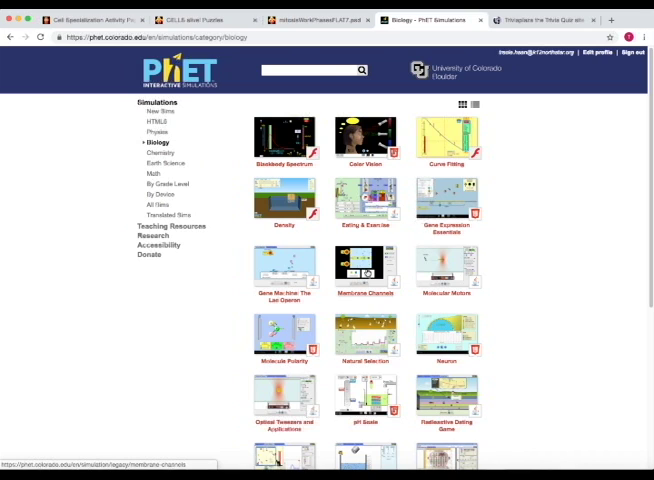
pyautogui.moveTo(297, 176)
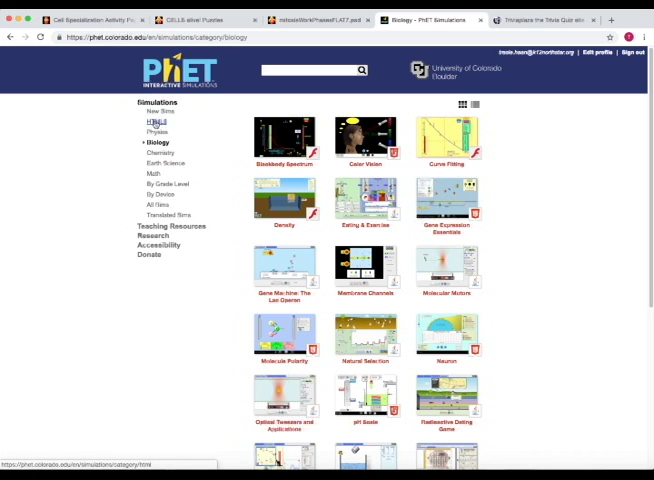
pyautogui.click(153, 122)
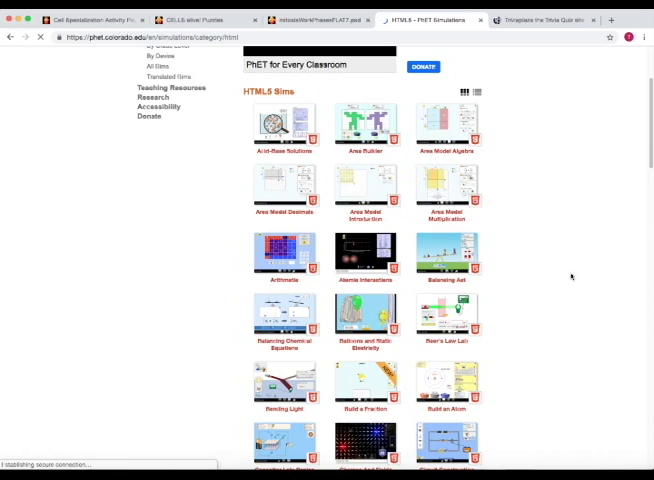
# - Scroll down the HTML5 simulations list toward Molecule Shapes
pyautogui.scroll(-3)
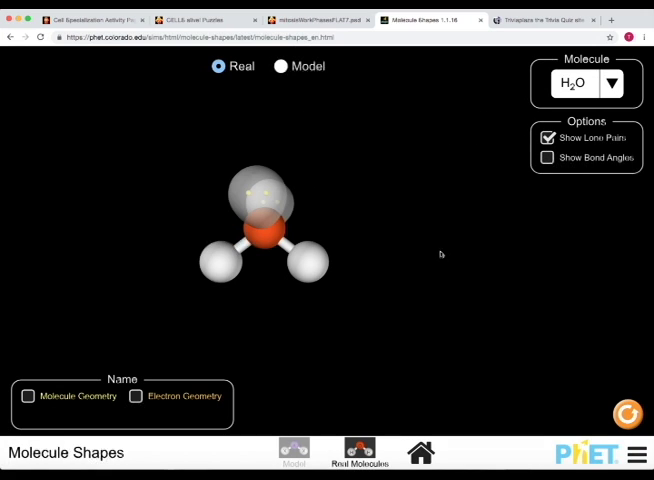
# - Load CH4, rotate it and show its tetrahedral geometry name
pyautogui.click(611, 83)
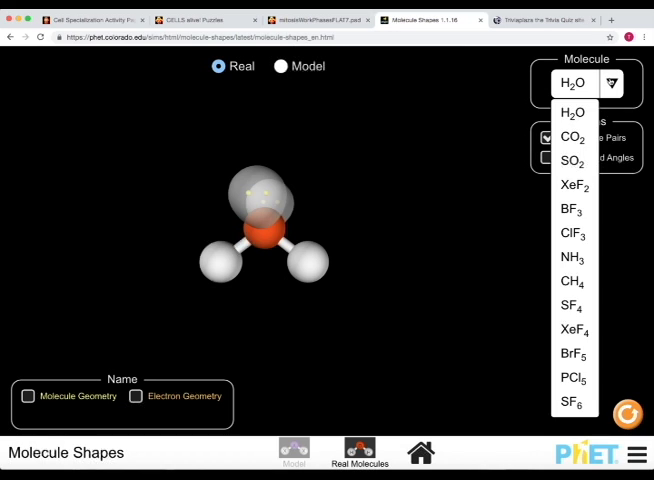
pyautogui.moveTo(530, 242)
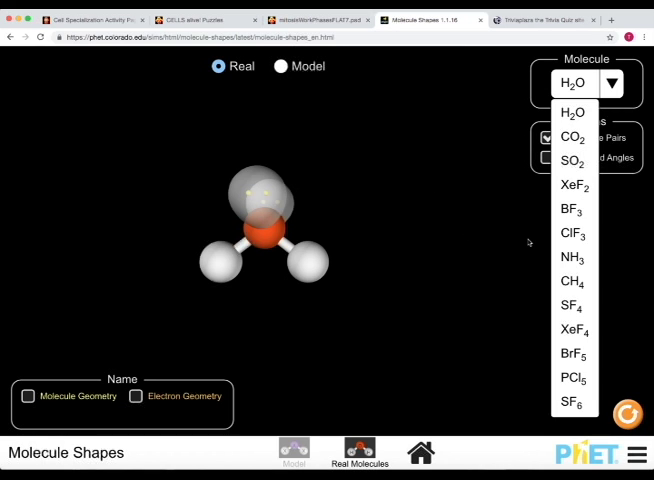
pyautogui.click(572, 282)
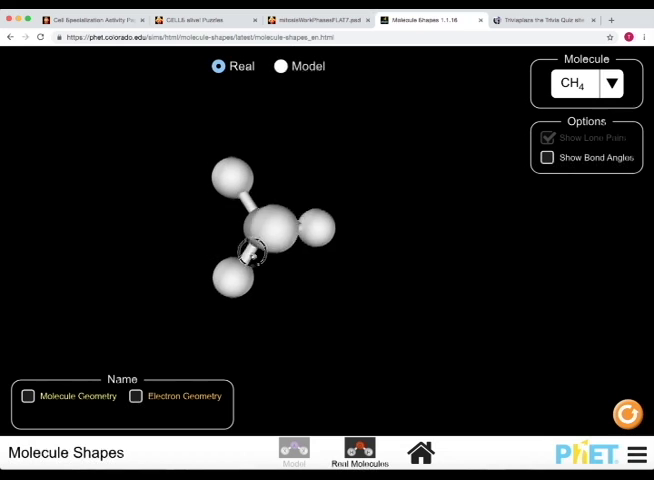
pyautogui.moveTo(253, 250); pyautogui.dragTo(300, 193)
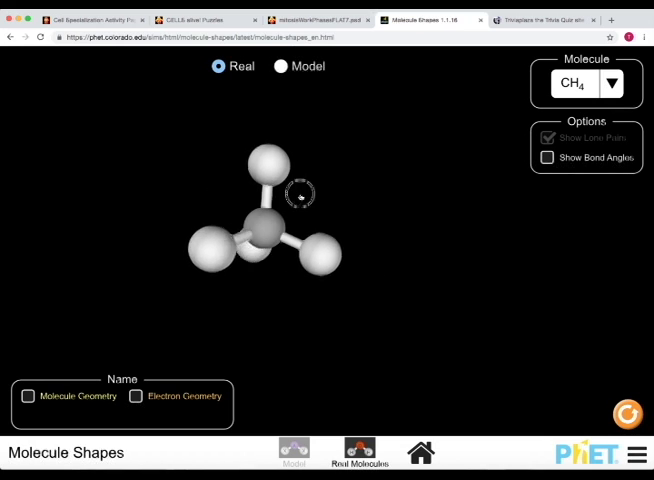
pyautogui.click(136, 396)
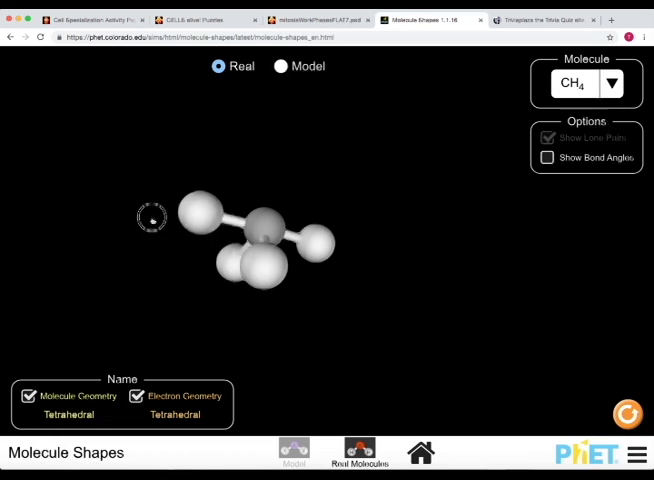
pyautogui.moveTo(152, 218); pyautogui.dragTo(207, 258)
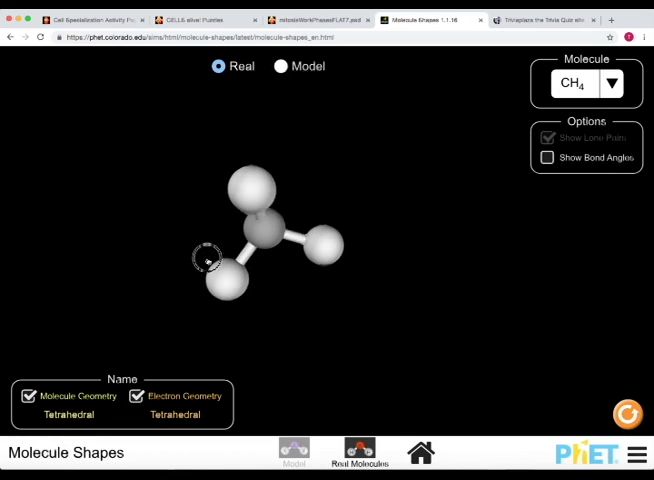
# - Switch to the Model view and rotate XeF4 to see its square planar shape
pyautogui.click(611, 83)
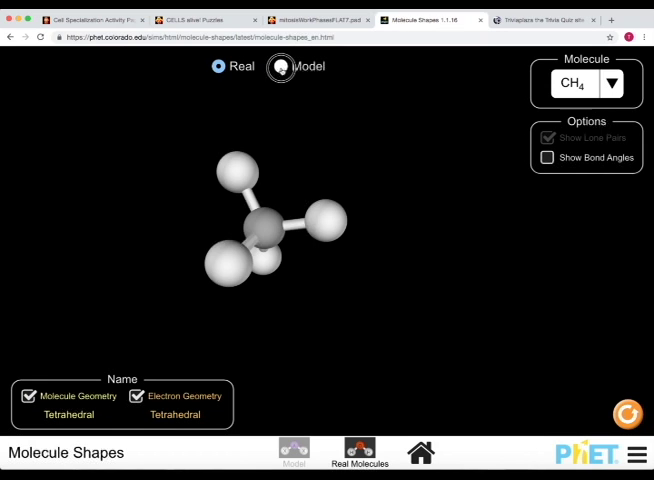
pyautogui.click(282, 66)
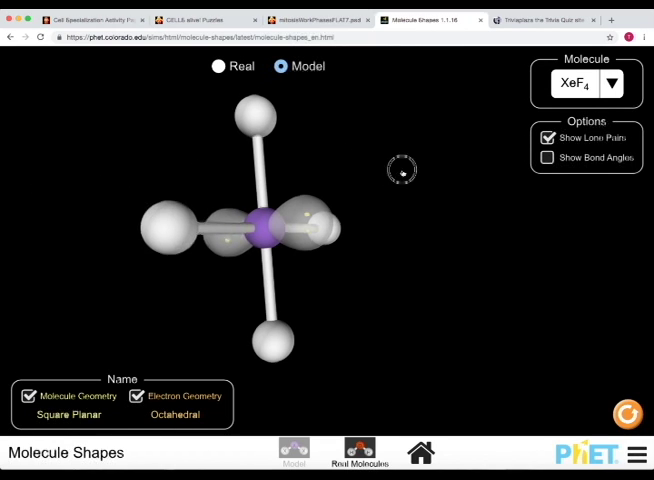
pyautogui.moveTo(400, 170); pyautogui.dragTo(147, 162)
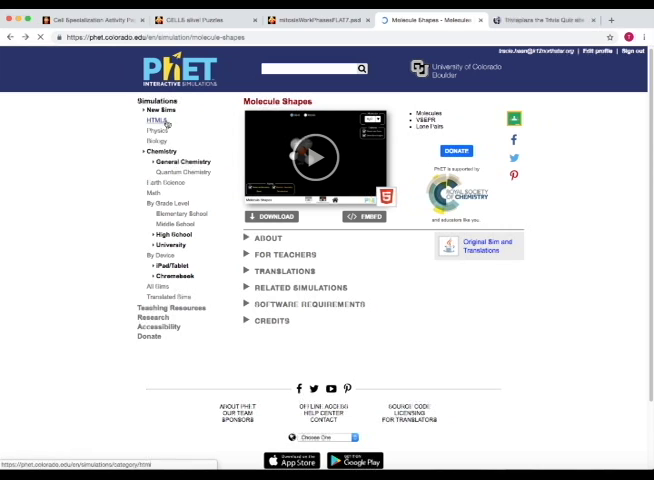
# - Return to PhET's HTML5 simulations list, then switch to the Triviaplaza tab
pyautogui.click(152, 121)
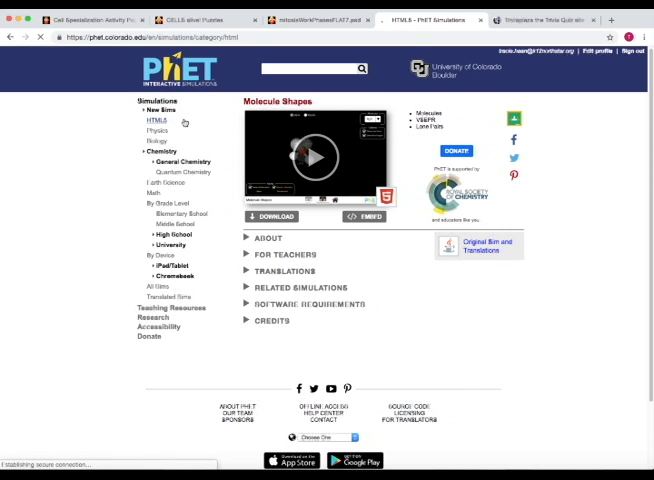
pyautogui.click(158, 122)
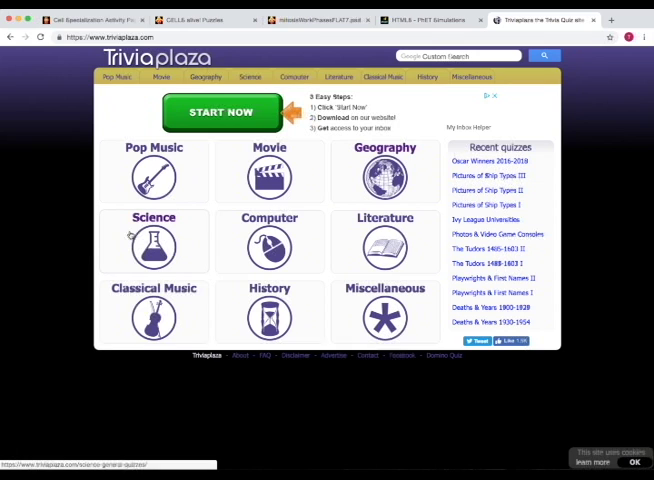
# - Open Triviaplaza's Science quizzes and start the Sciences & Definitions I quiz
pyautogui.click(153, 240)
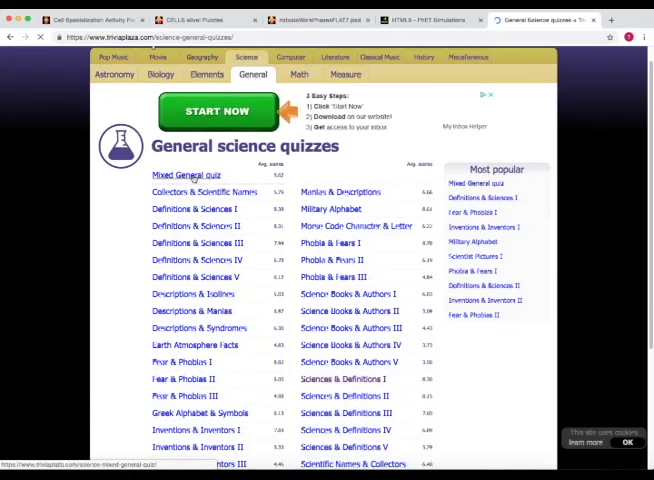
pyautogui.scroll(-3)
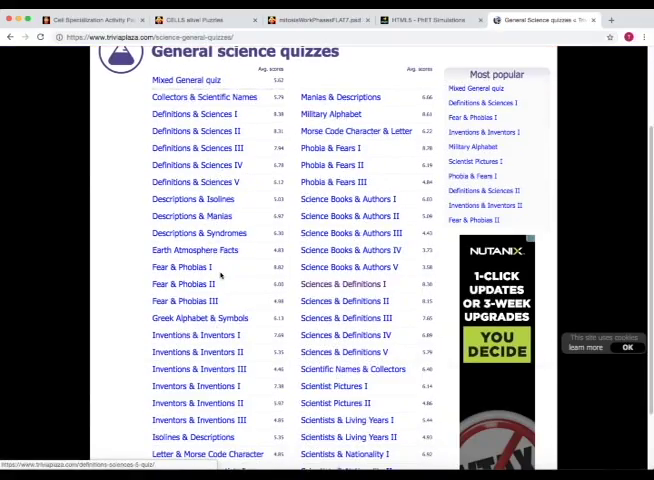
pyautogui.scroll(3)
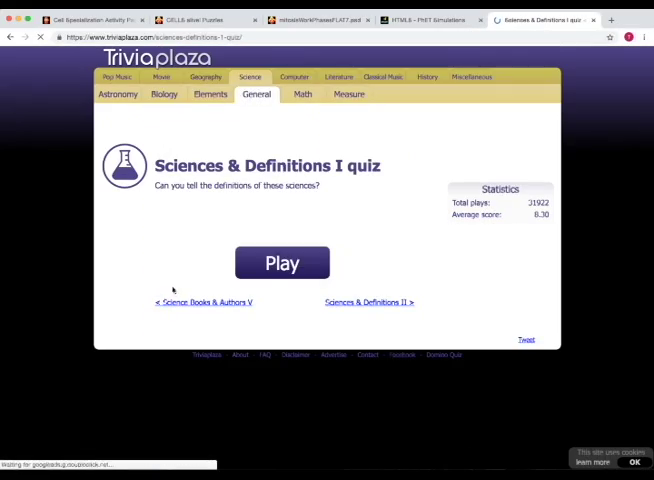
pyautogui.click(282, 262)
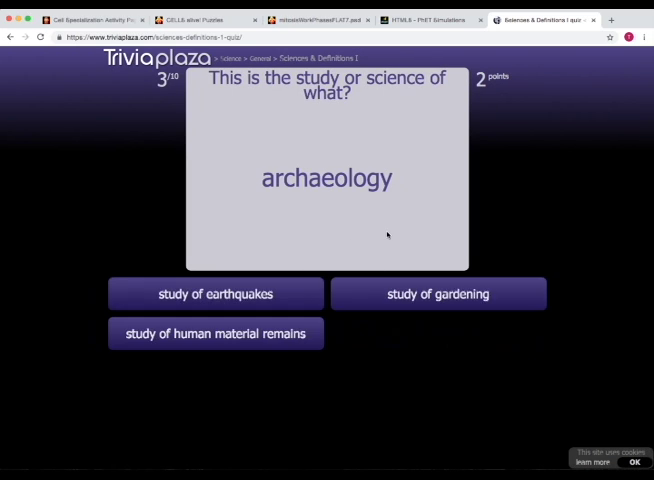
# - Answer the remaining definition questions, e.g. acoustics as science of sound, finishing with 9 points
pyautogui.click(215, 333)
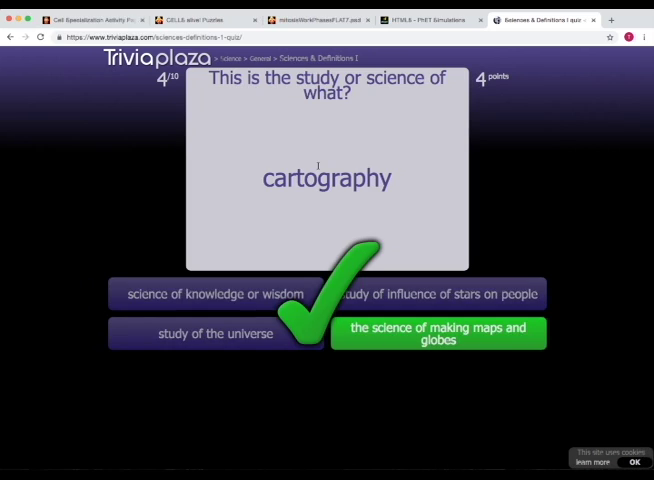
pyautogui.click(437, 333)
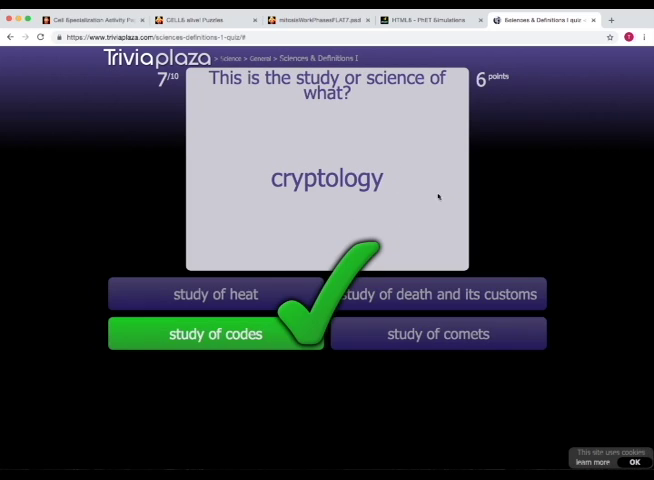
pyautogui.click(214, 334)
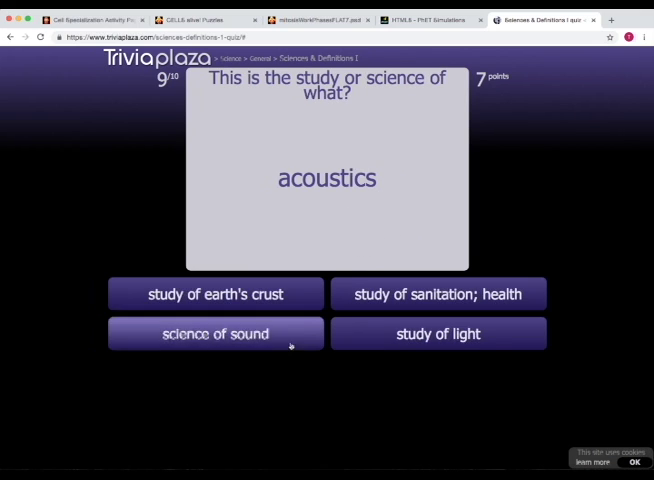
pyautogui.click(215, 333)
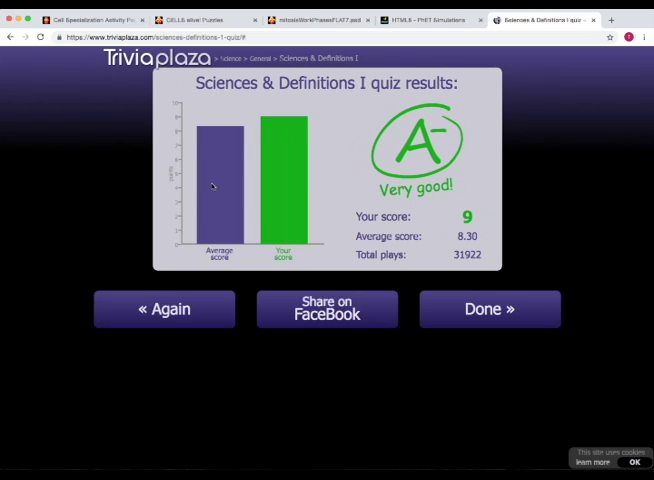
pyautogui.moveTo(285, 235)
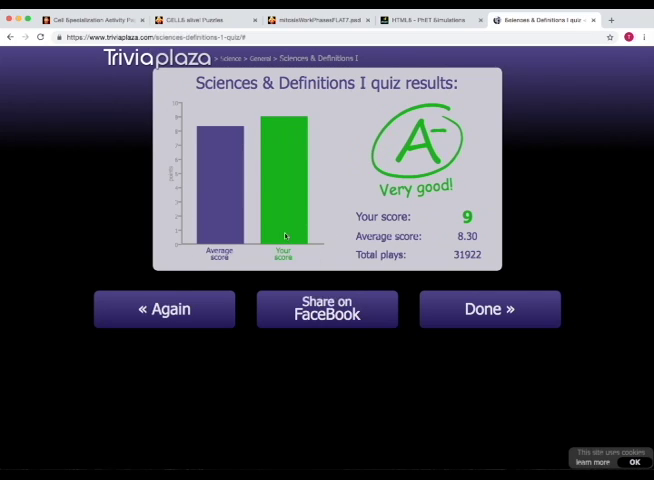
pyautogui.click(489, 309)
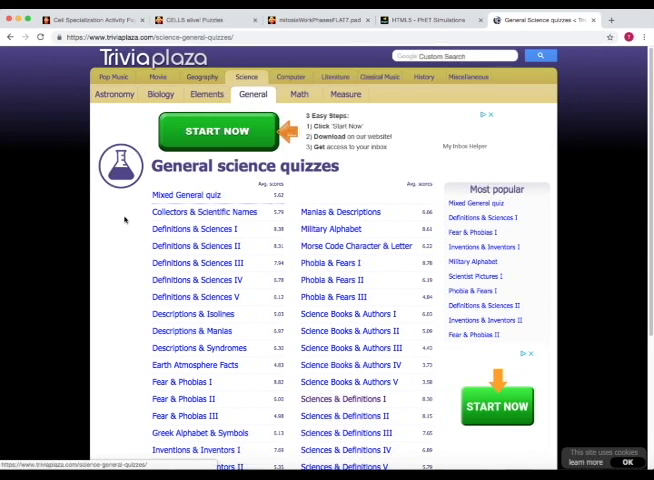
pyautogui.click(85, 19)
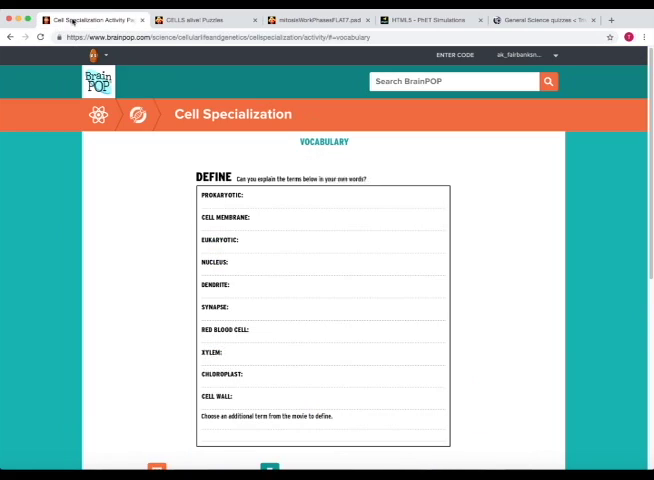
pyautogui.click(195, 19)
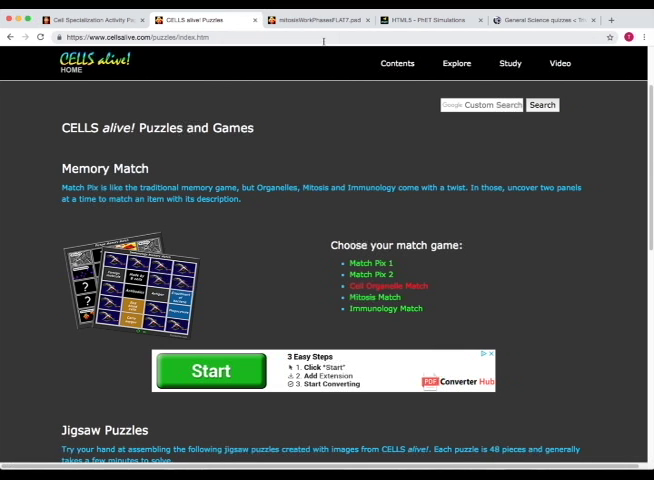
pyautogui.click(425, 19)
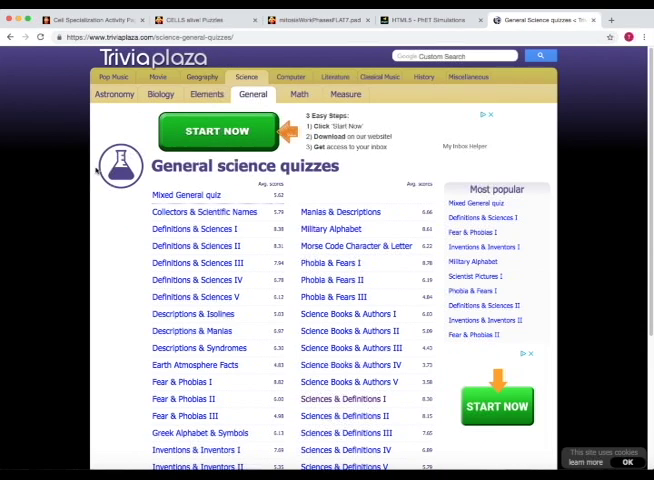
pyautogui.moveTo(148, 313)
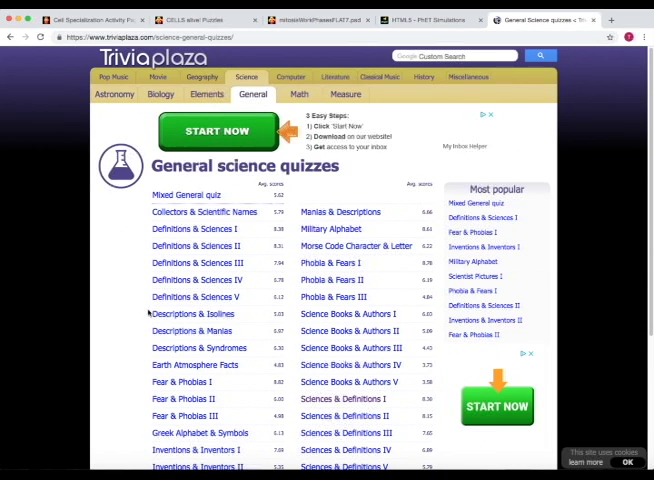